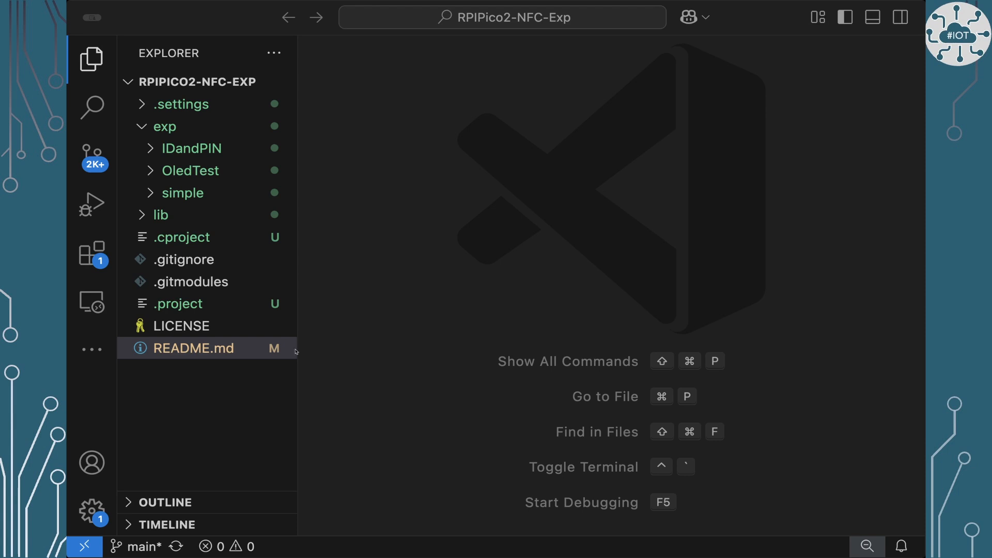
Step: Expand the lib folder and select the piconfc library beside pico-ssd1306
click(160, 215)
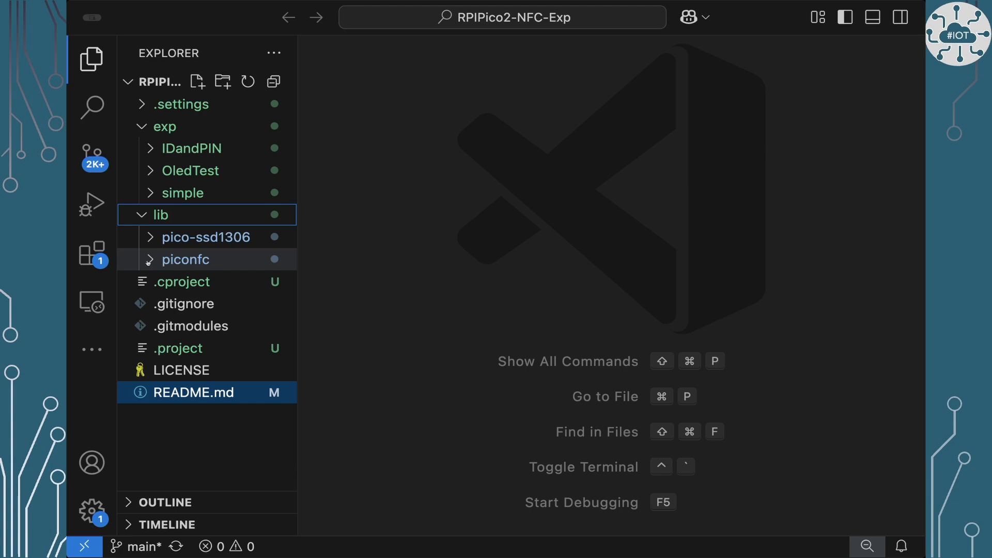
click(185, 259)
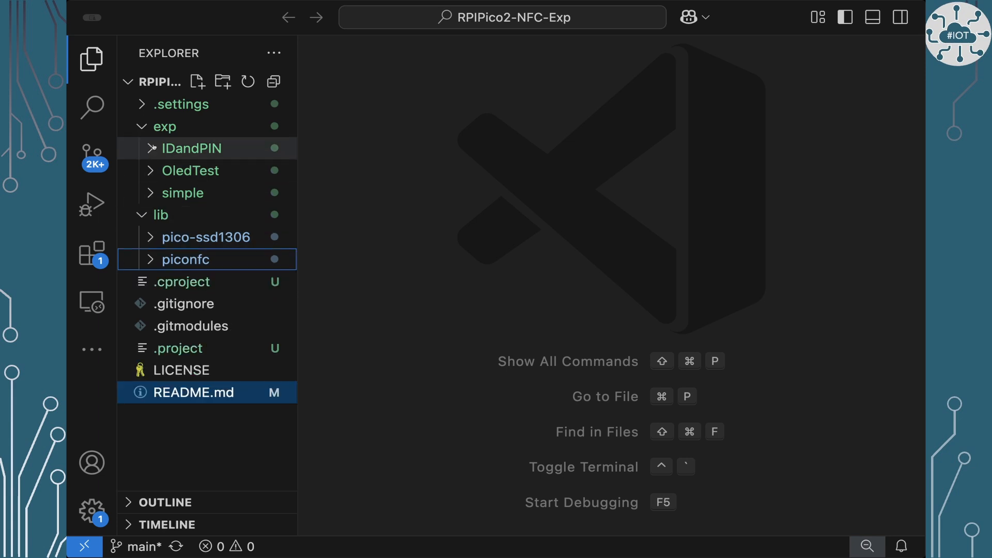
Step: Open exp/IDandPIN's CMakeLists.txt and read its piconfc and ssd1306 includes and packaging settings
click(190, 148)
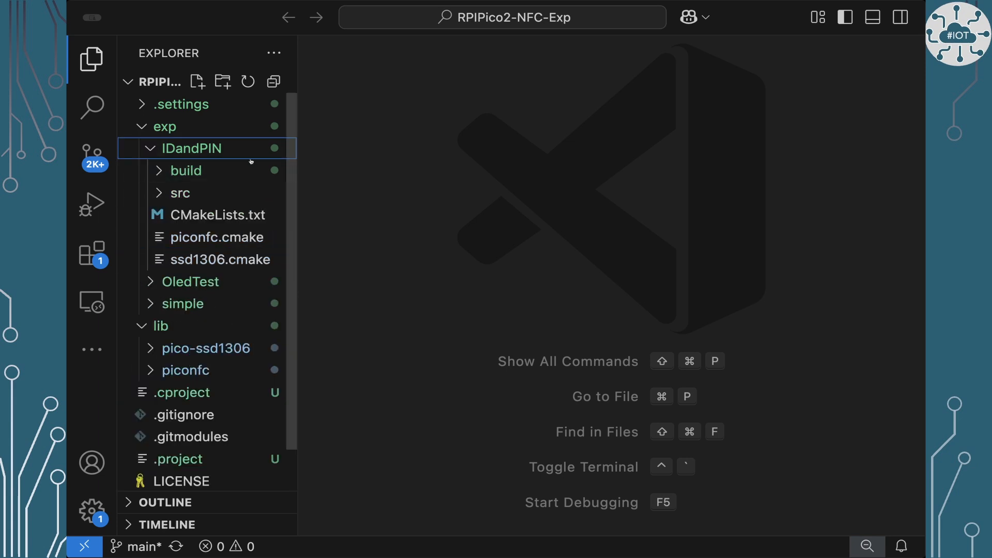
click(218, 215)
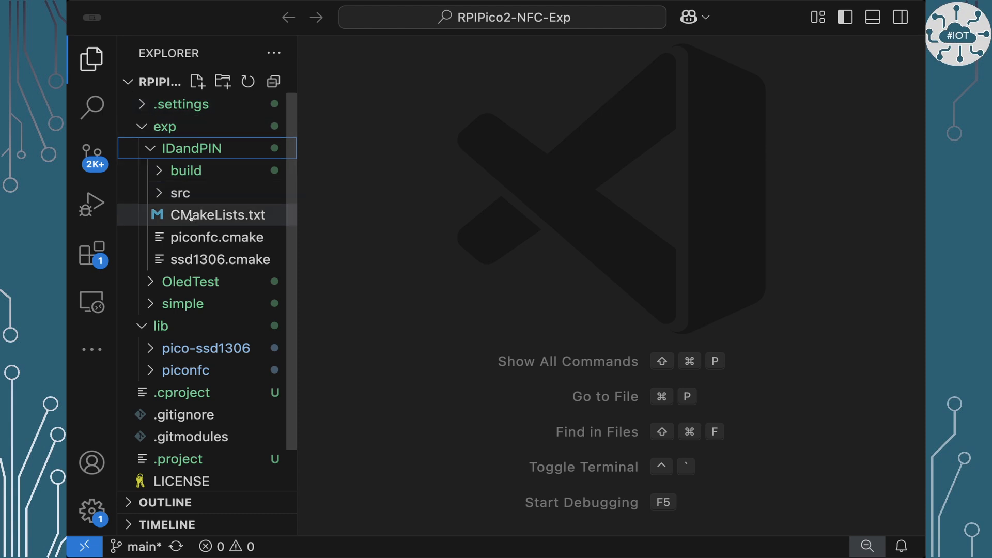
double_click(218, 215)
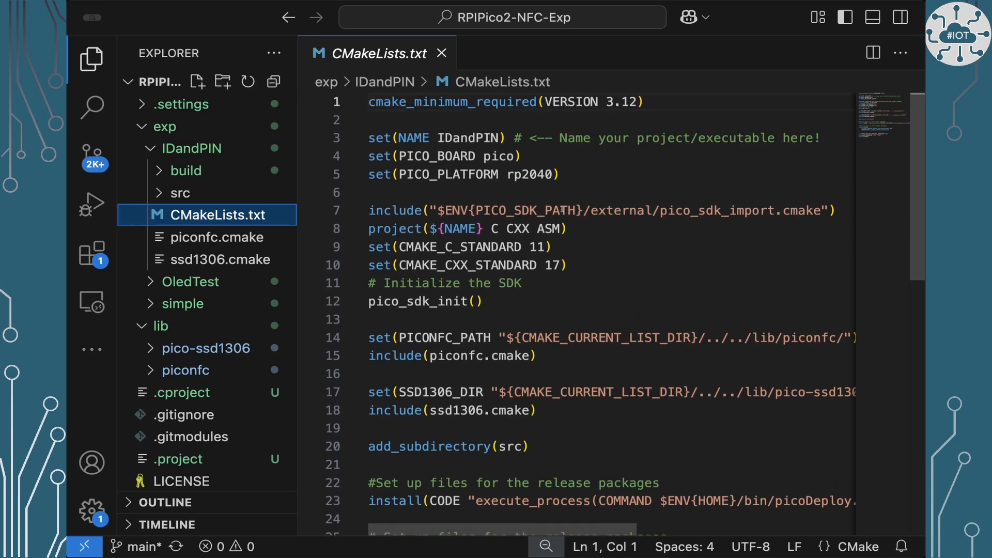
scroll(down, 3)
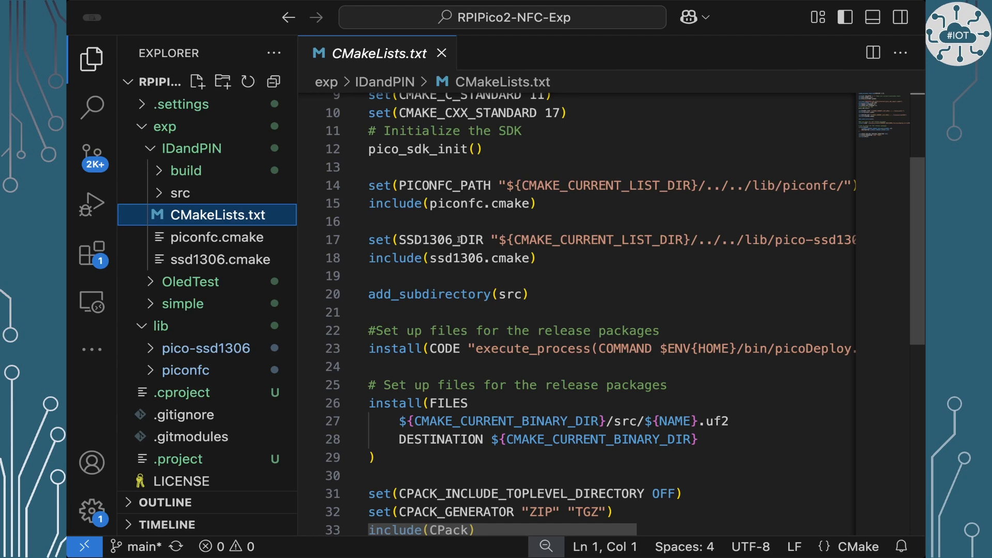
mouse_move(580, 281)
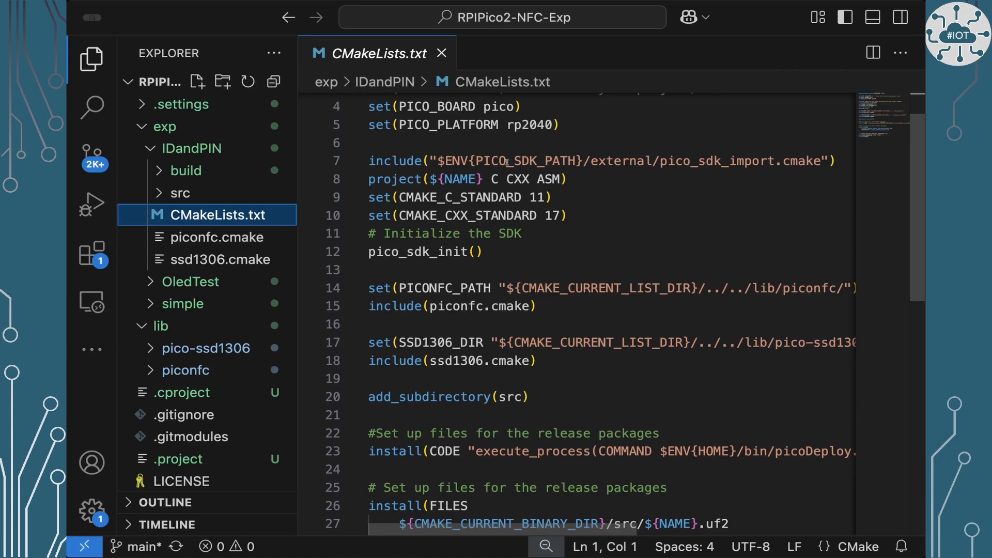
Step: Close the CMakeLists.txt editor tab
click(179, 193)
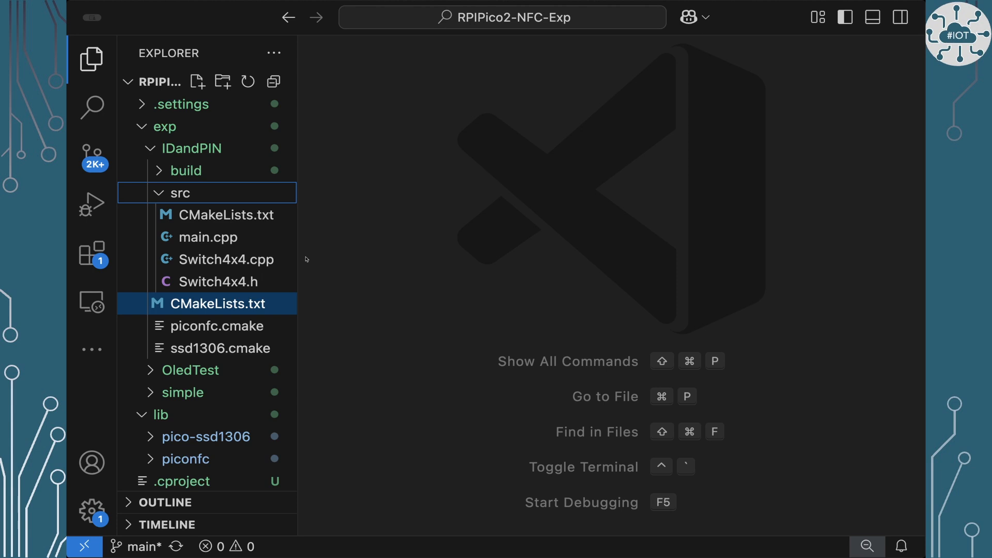
mouse_move(203, 237)
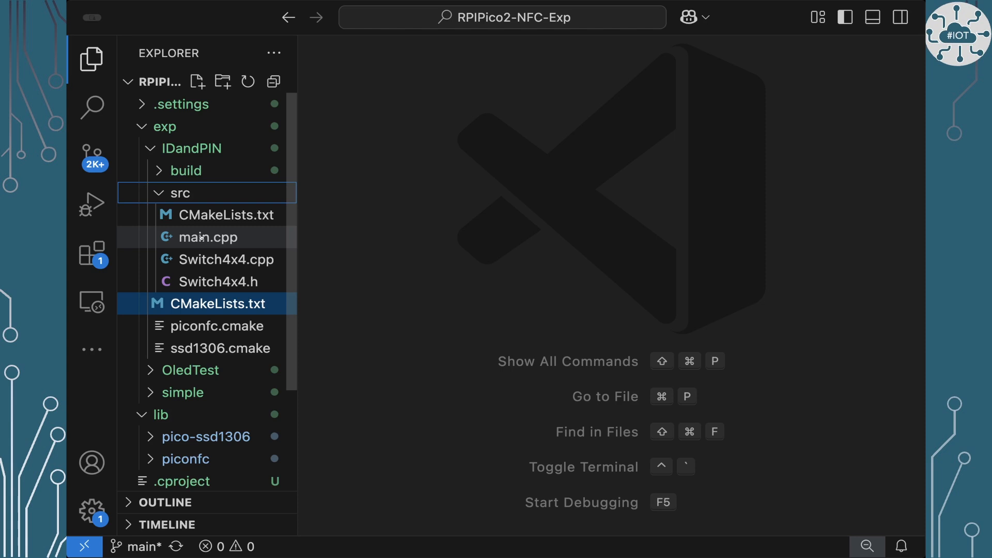
Step: Open src/main.cpp, reach the StateType enum and AccessRecord table, and highlight the pin field line
double_click(204, 236)
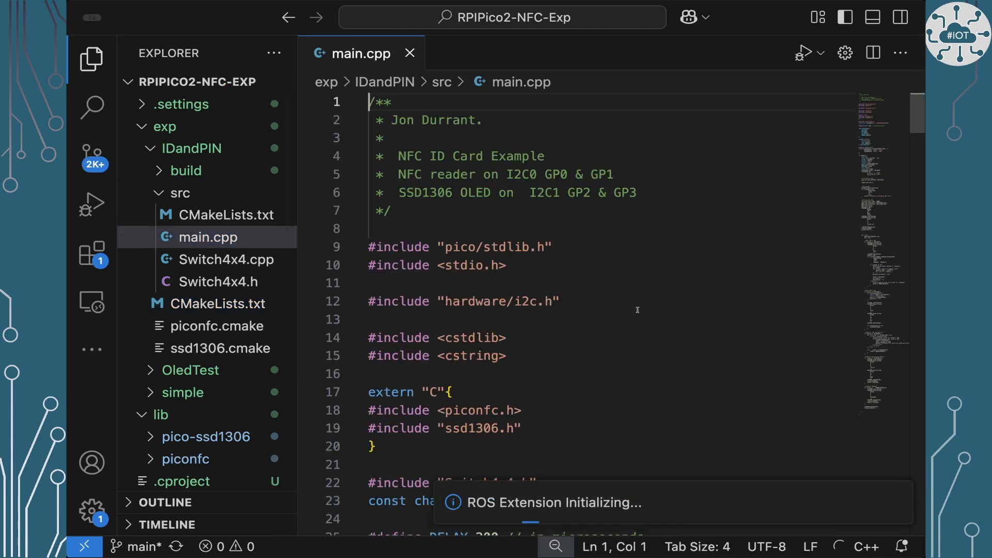
scroll(down, 3)
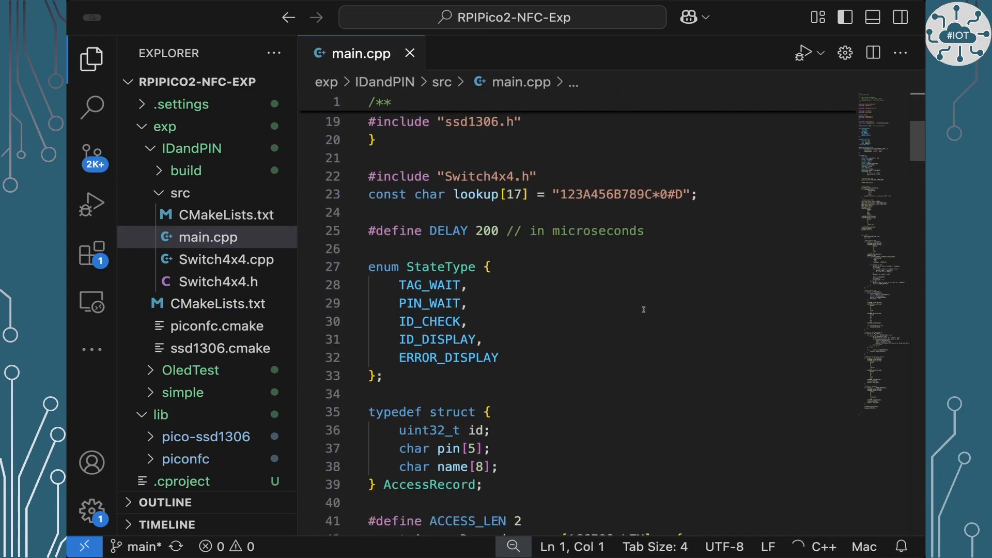
scroll(down, 3)
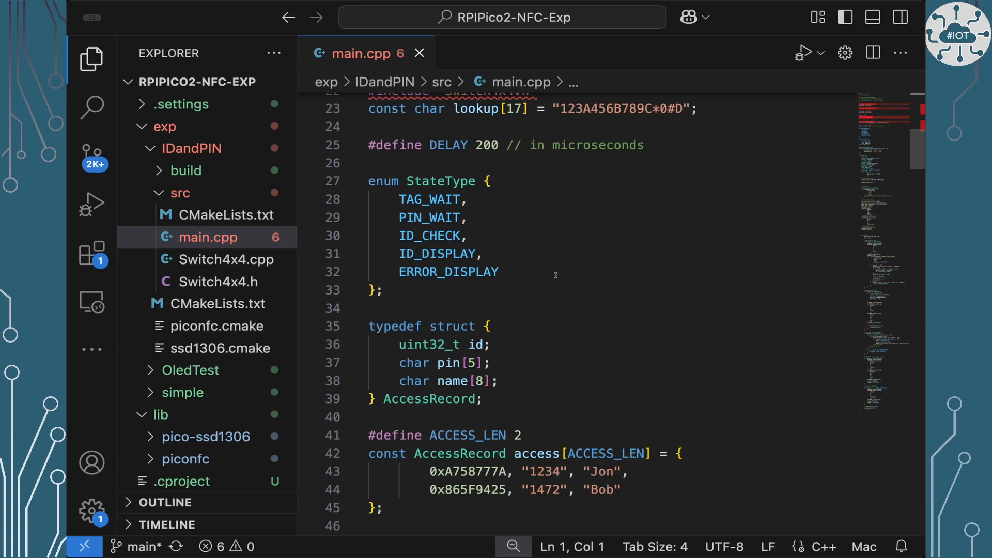
scroll(down, 3)
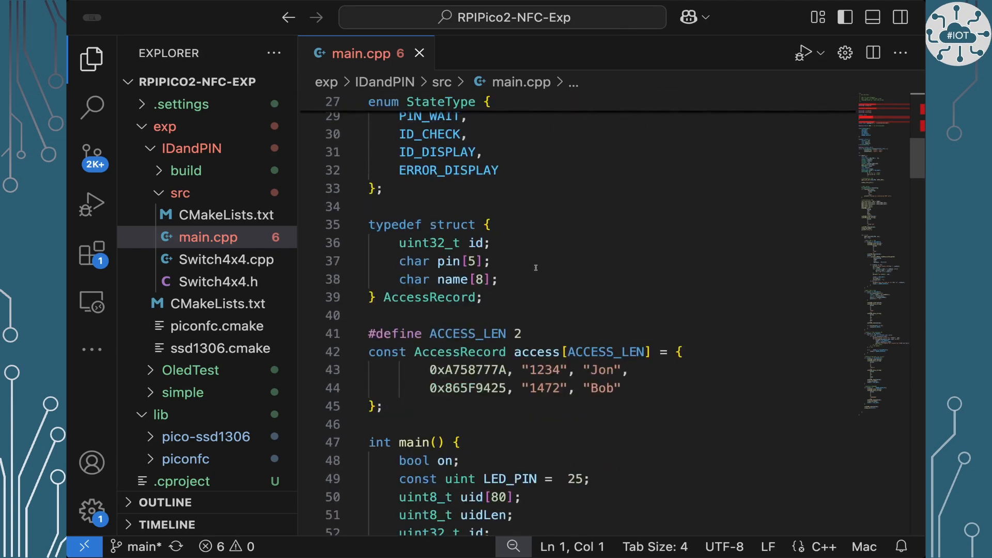
scroll(down, 3)
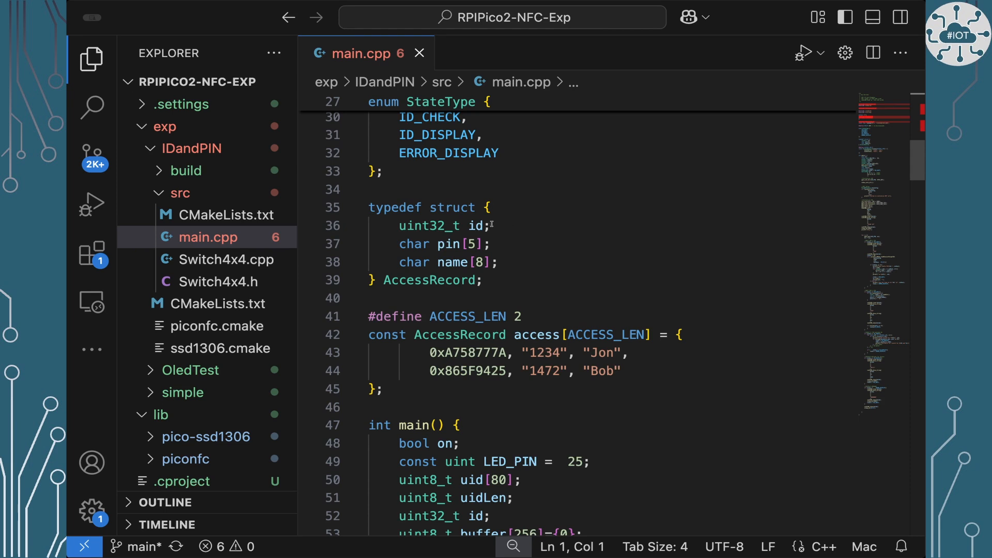
triple_click(430, 226)
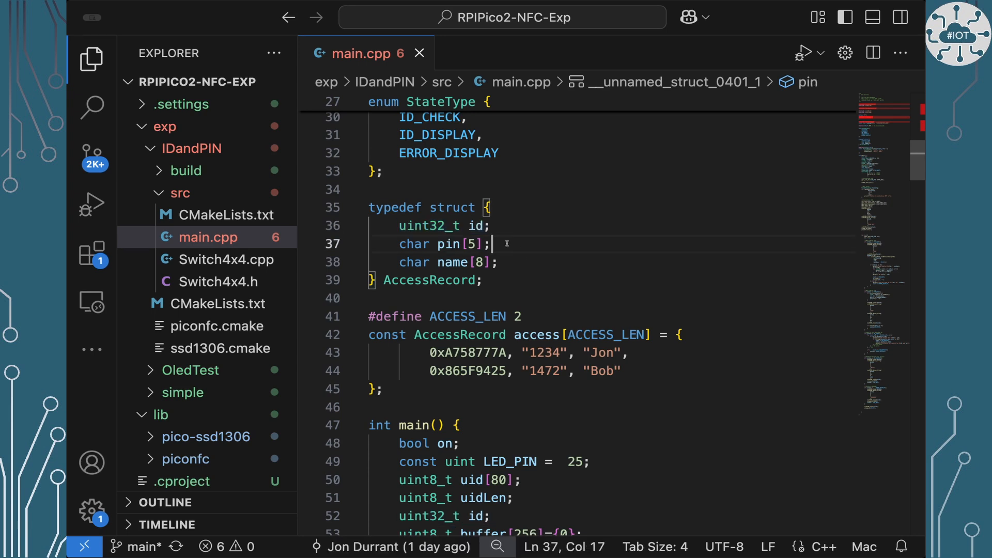
mouse_move(506, 264)
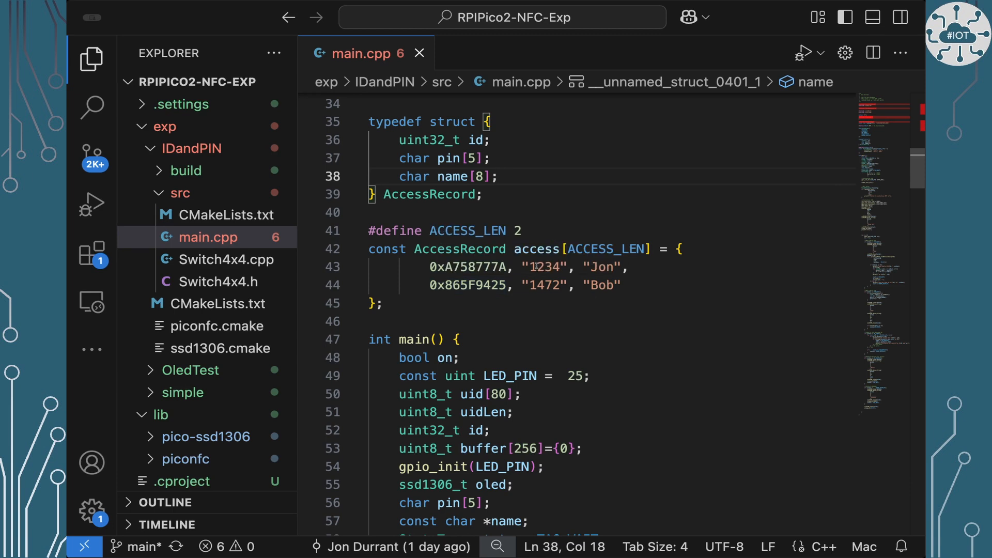
Step: Scroll through main()'s Switch4x4 keypad, LED and NFC initialisation code
scroll(down, 3)
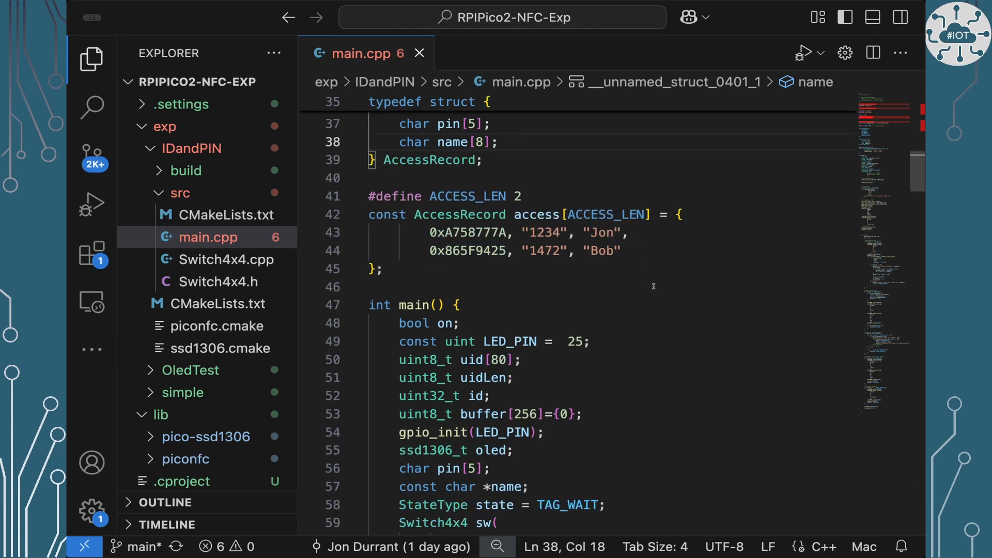
scroll(down, 3)
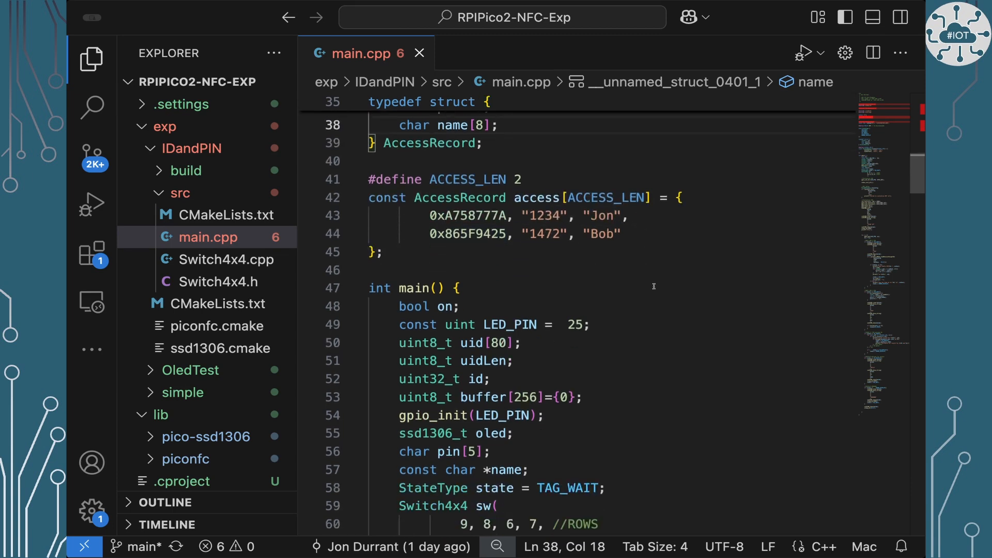
scroll(down, 3)
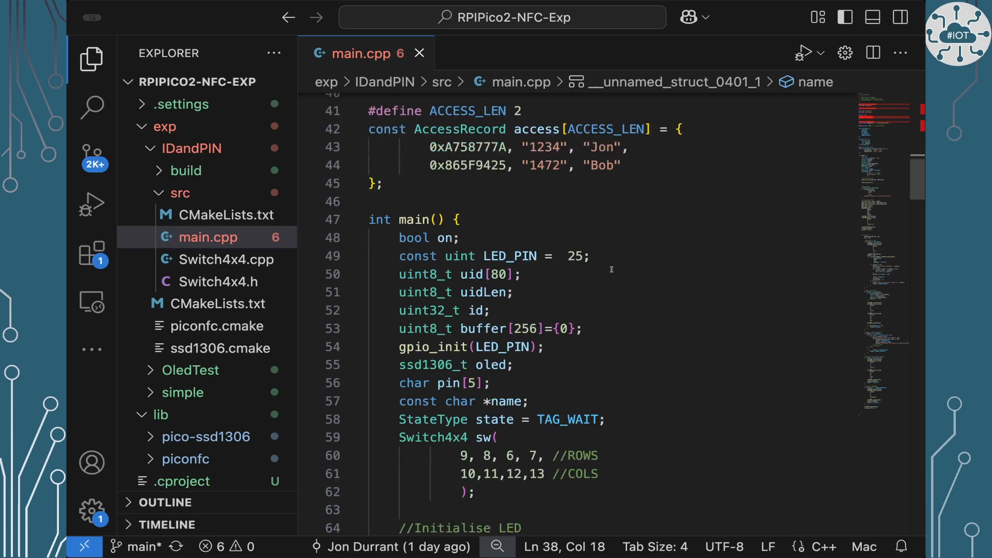
scroll(down, 3)
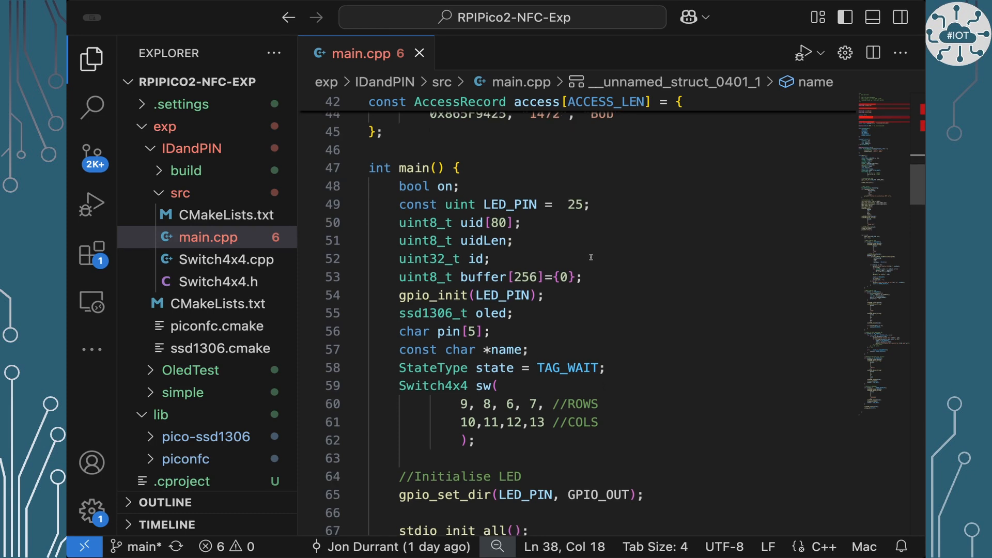
mouse_move(547, 297)
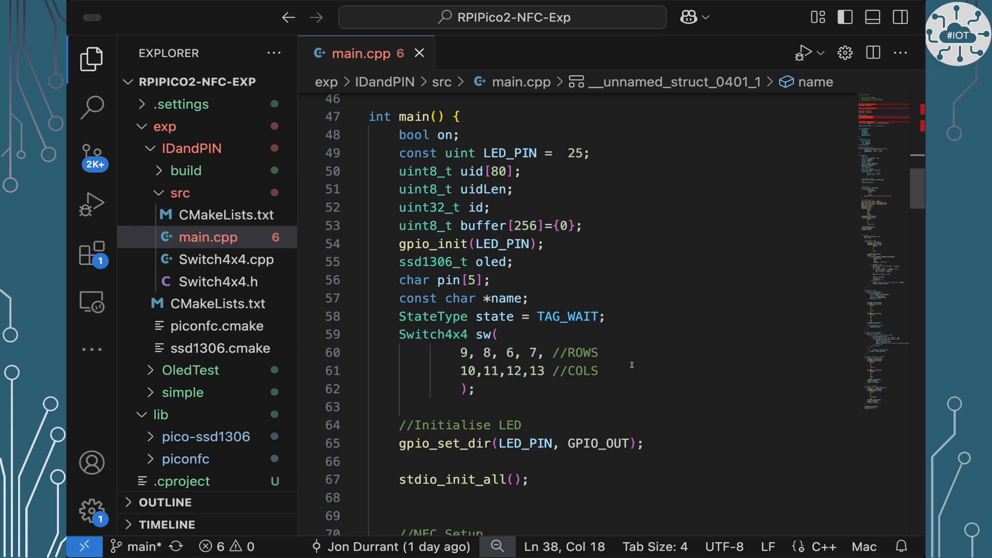
scroll(down, 3)
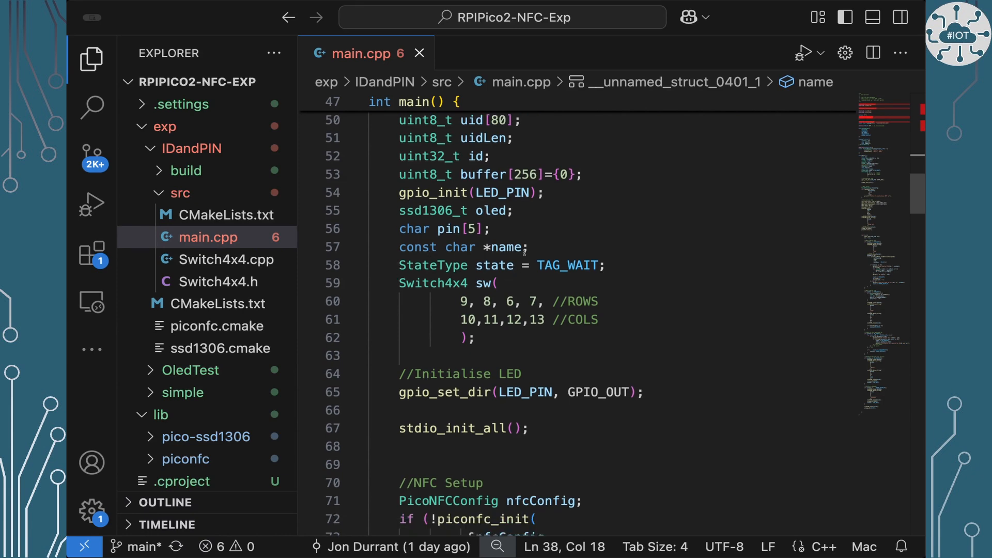
scroll(down, 3)
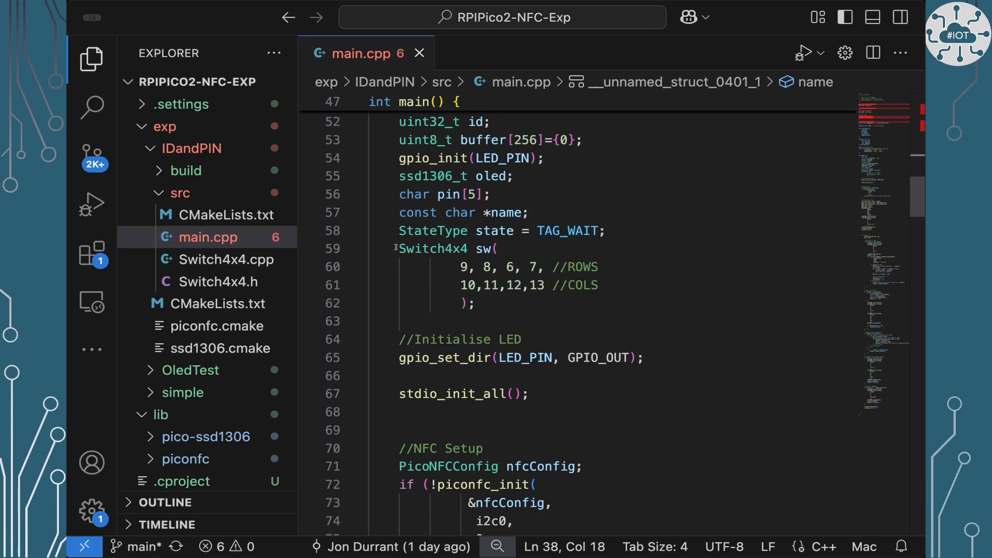
Step: Bring the SSD1306 OLED startup drawing START UP and the for(;;) loop into view
scroll(down, 3)
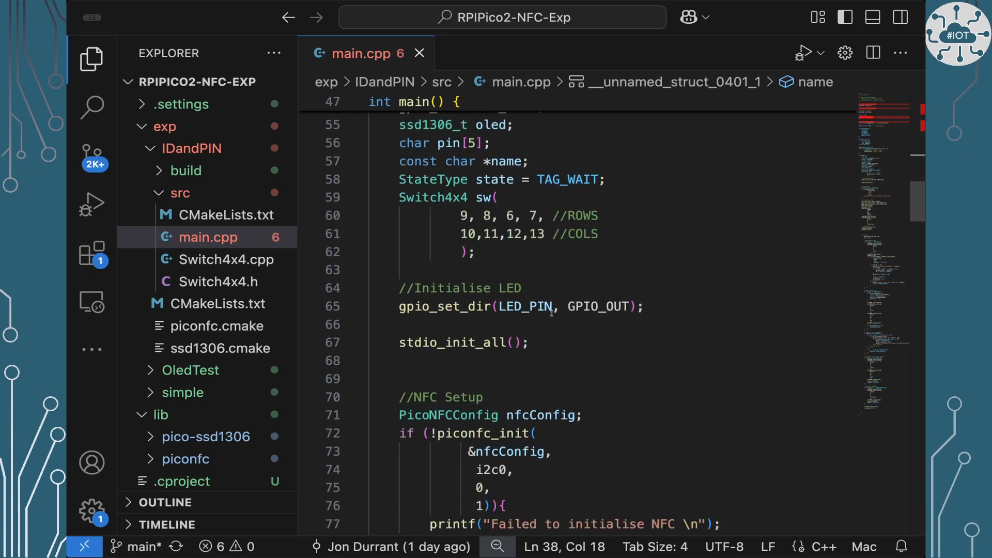
scroll(down, 3)
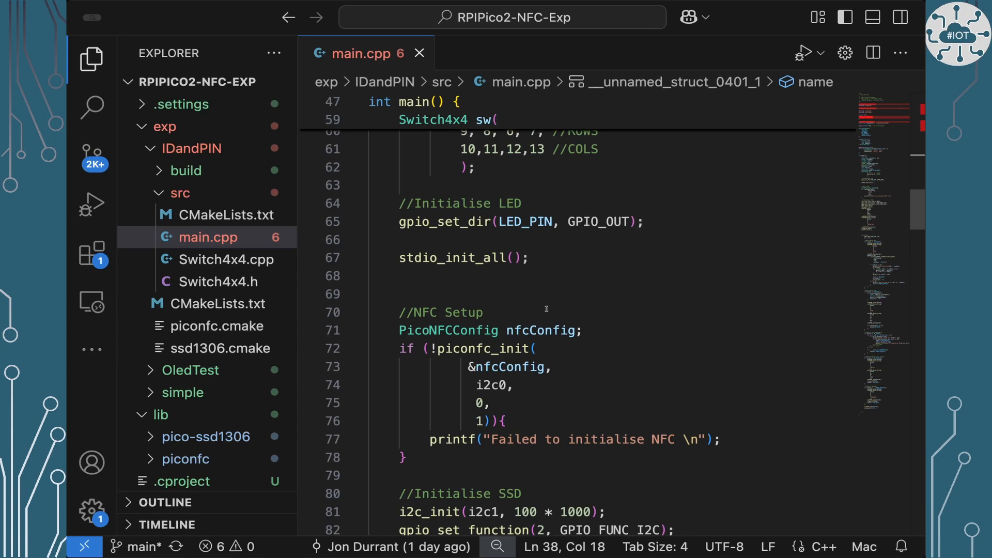
scroll(down, 3)
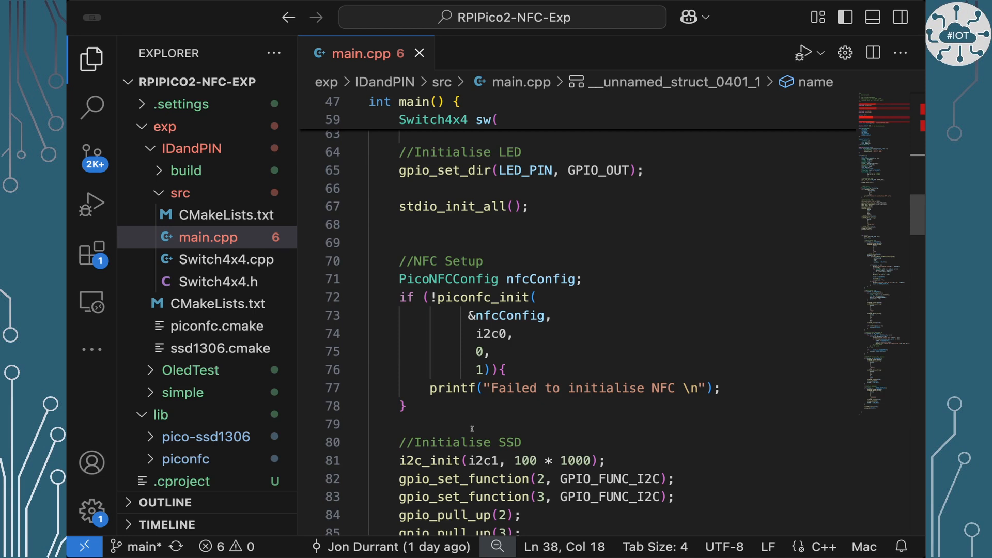
scroll(down, 3)
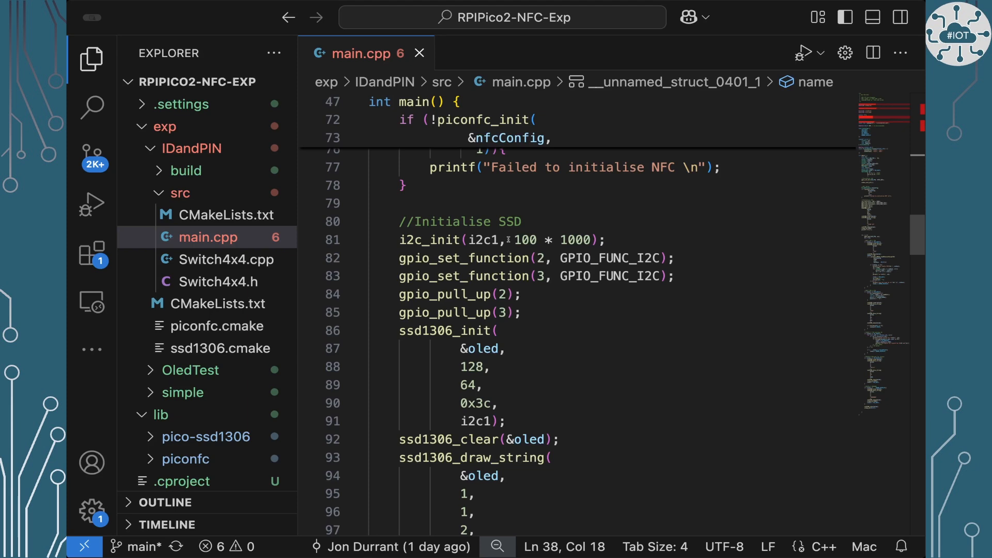
mouse_move(525, 239)
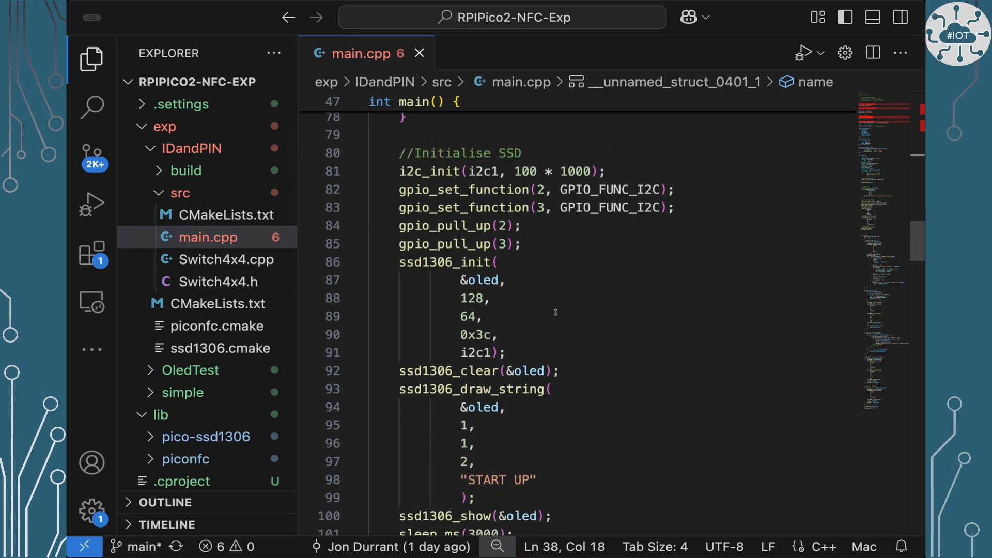
scroll(down, 3)
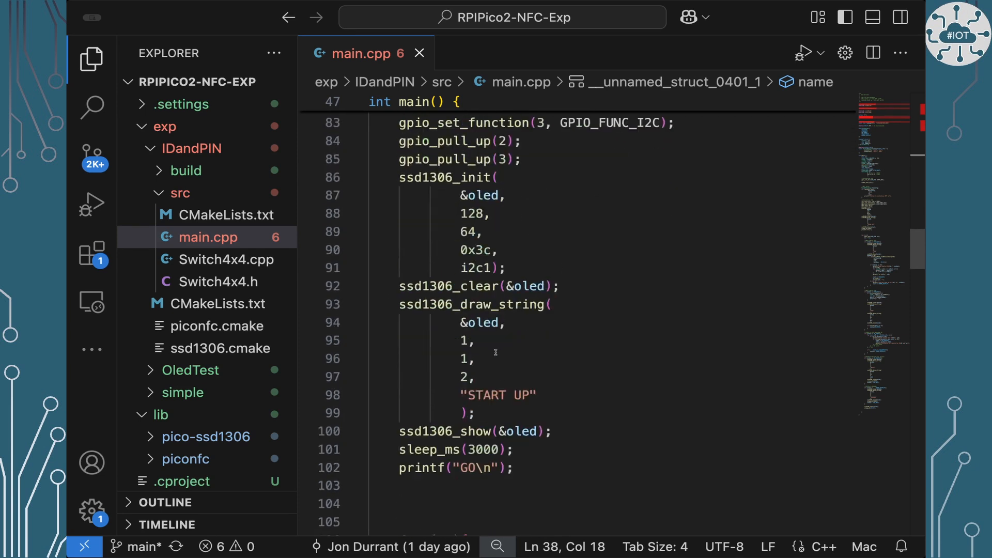
scroll(down, 3)
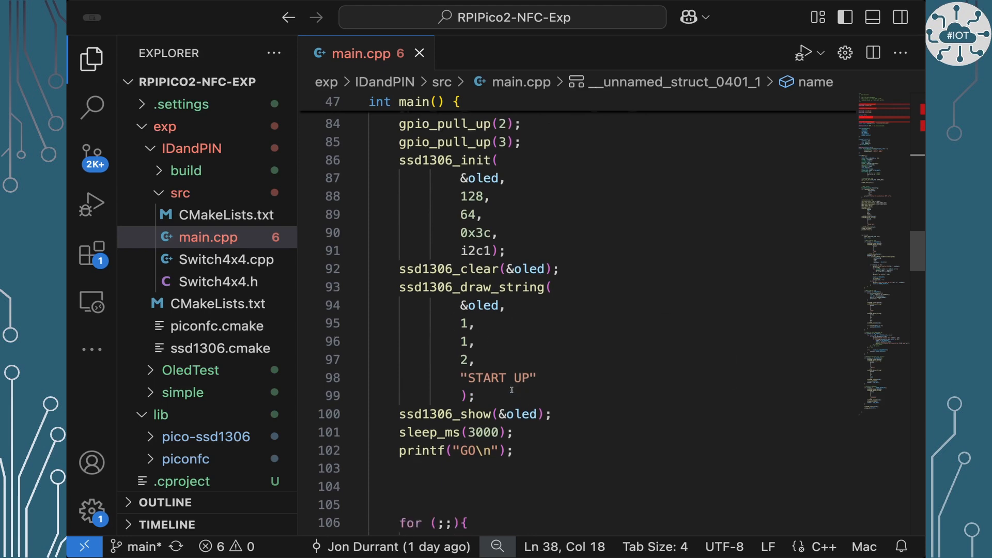
mouse_move(520, 401)
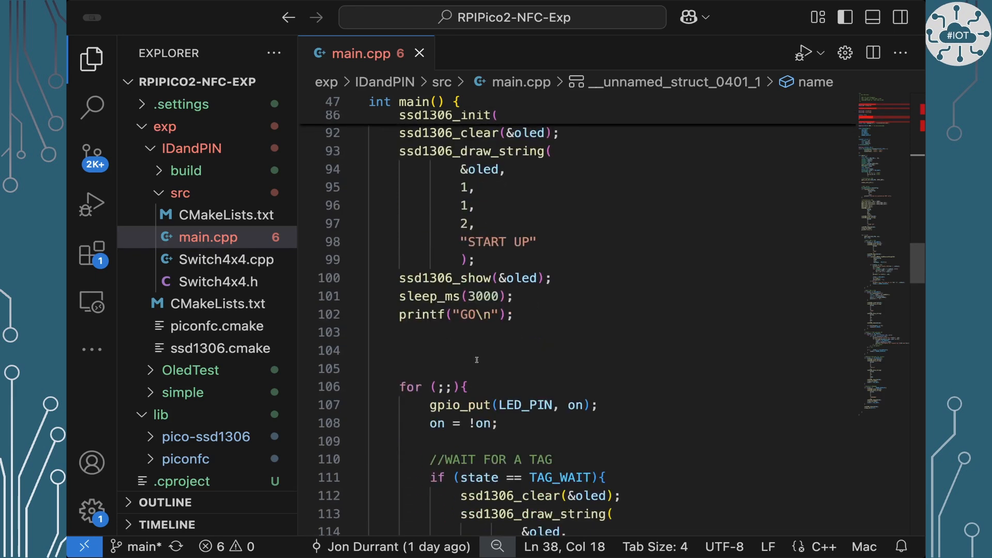
Step: Scroll through the TAG_WAIT branch: readPassiveTargetID, UID print loop, and the PIN_WAIT/ERROR_DISPLAY transitions
scroll(down, 3)
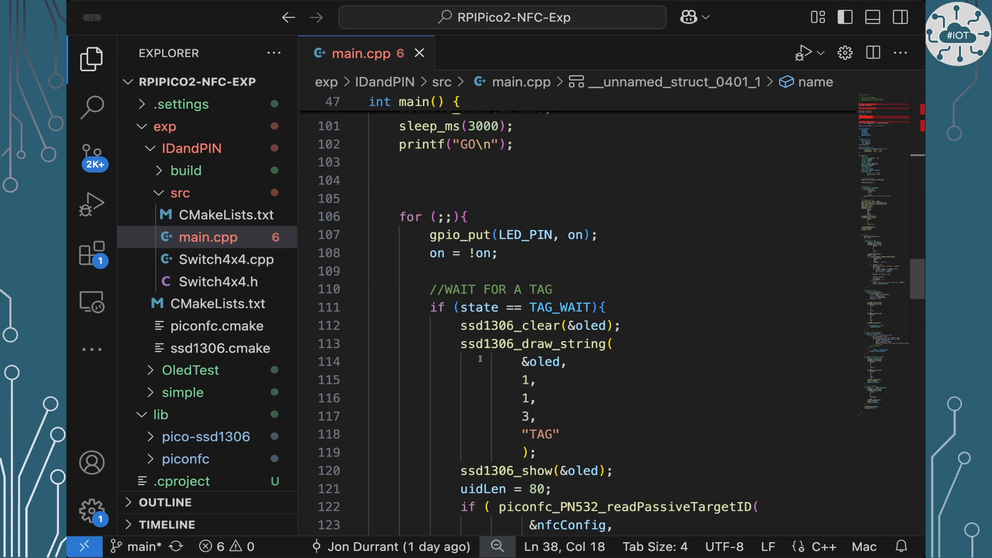
scroll(down, 3)
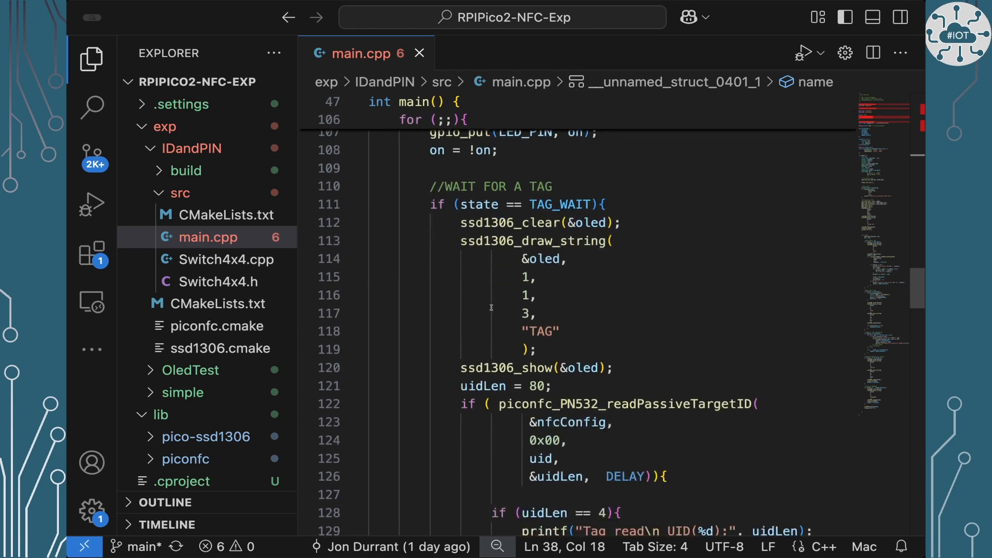
scroll(down, 3)
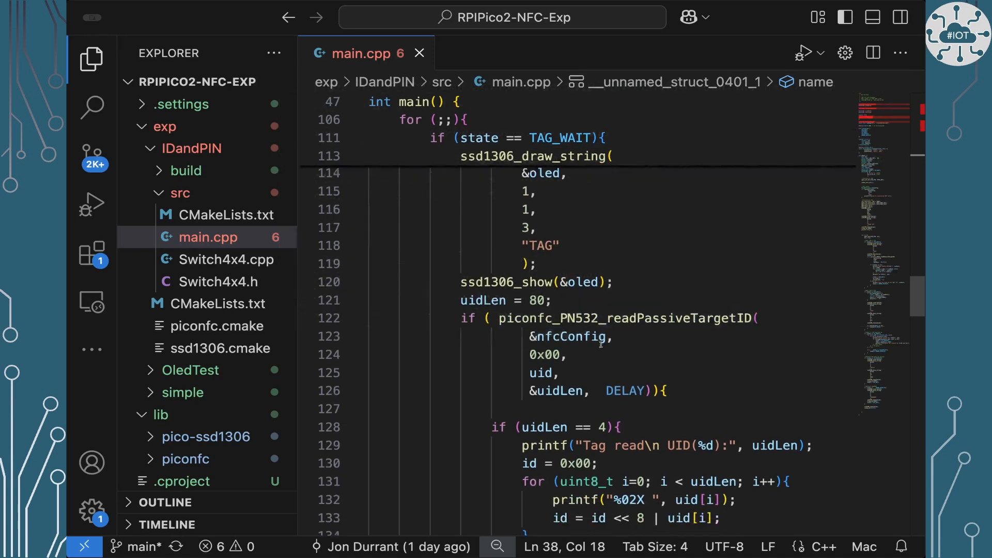
scroll(down, 3)
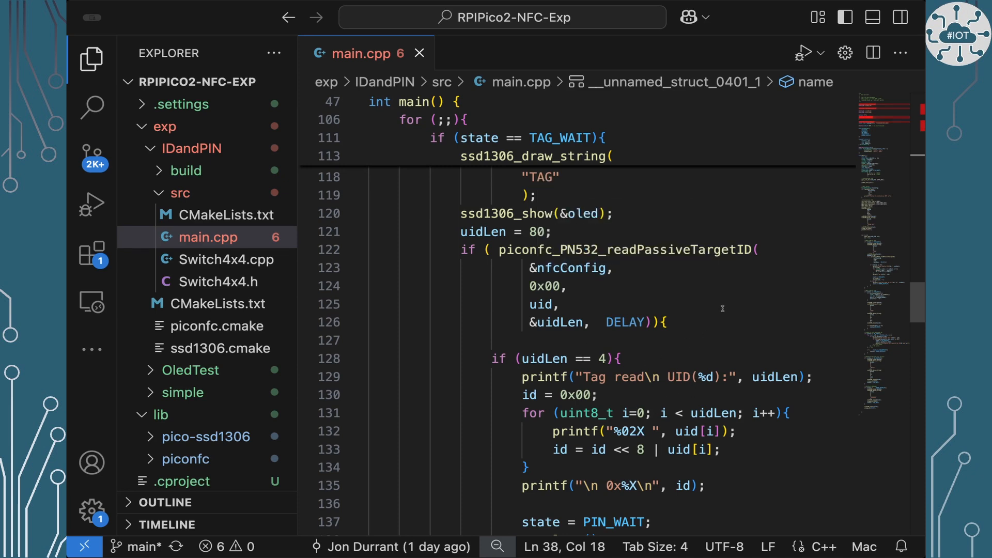
scroll(down, 3)
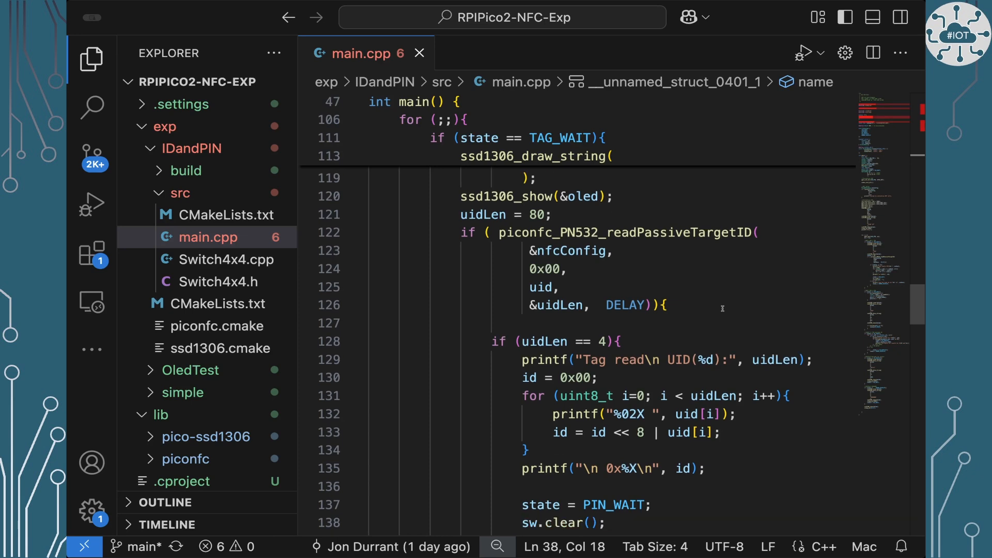
scroll(down, 3)
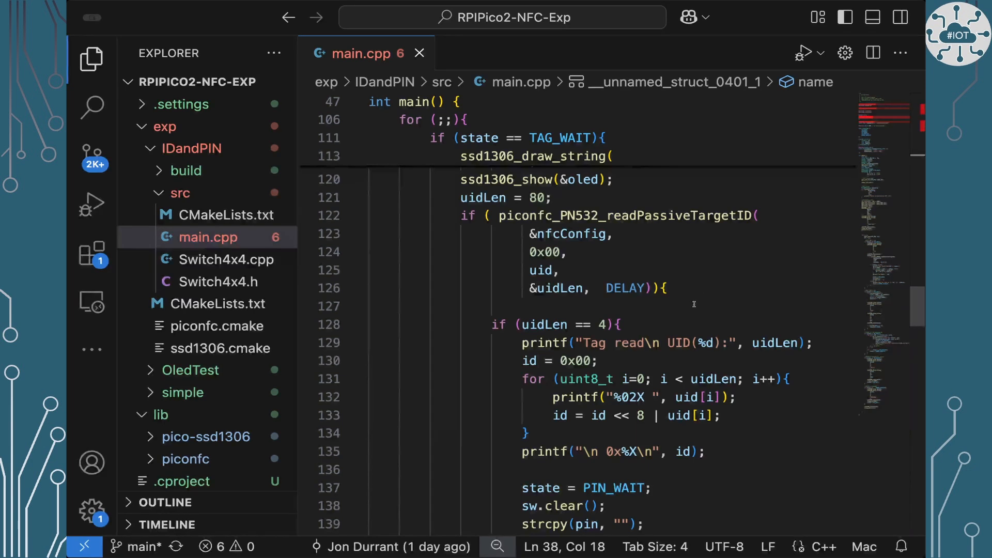
scroll(down, 3)
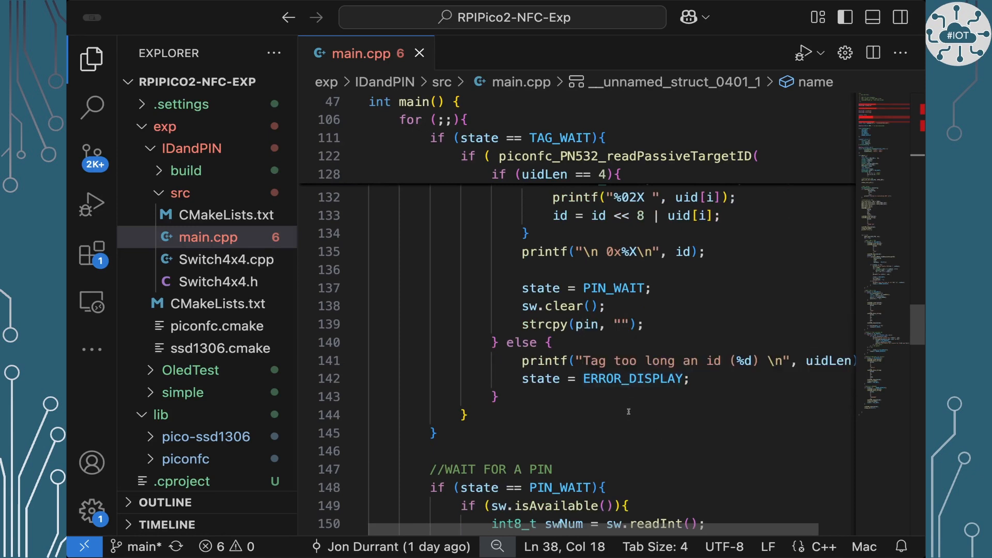
Step: Scroll through the PIN_WAIT branch: keypad lookup, OLED PIN display and strlen check leading to ID_CHECK
scroll(down, 3)
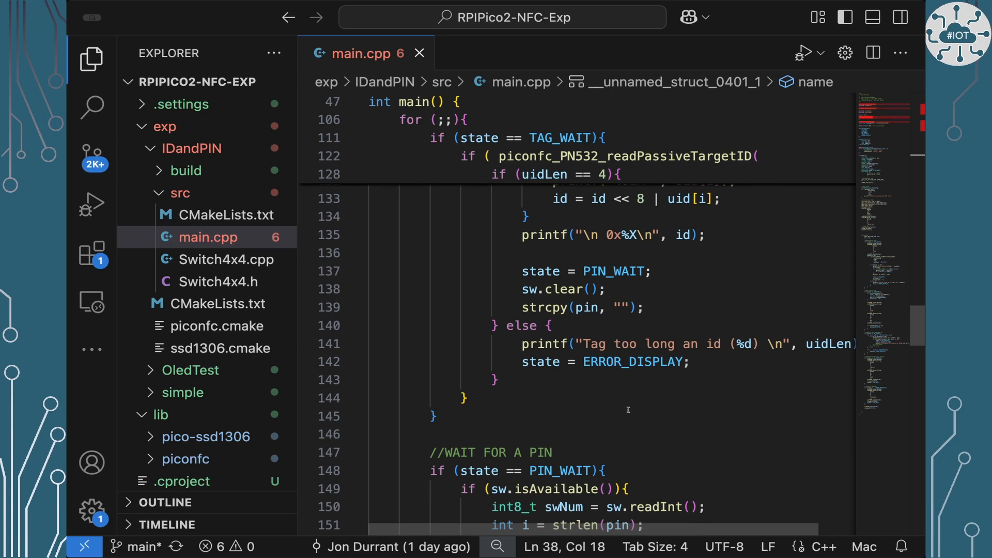
scroll(down, 3)
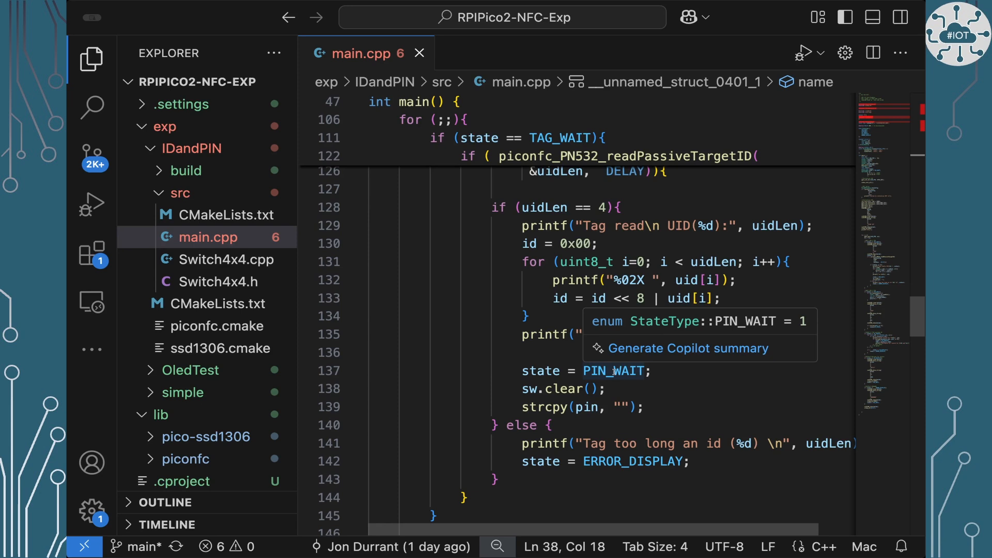
scroll(down, 3)
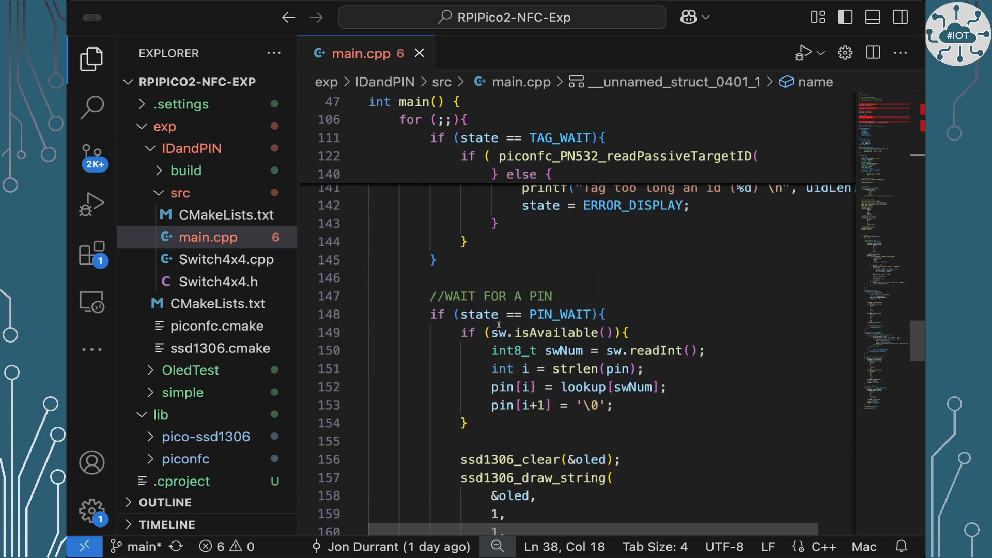
scroll(down, 3)
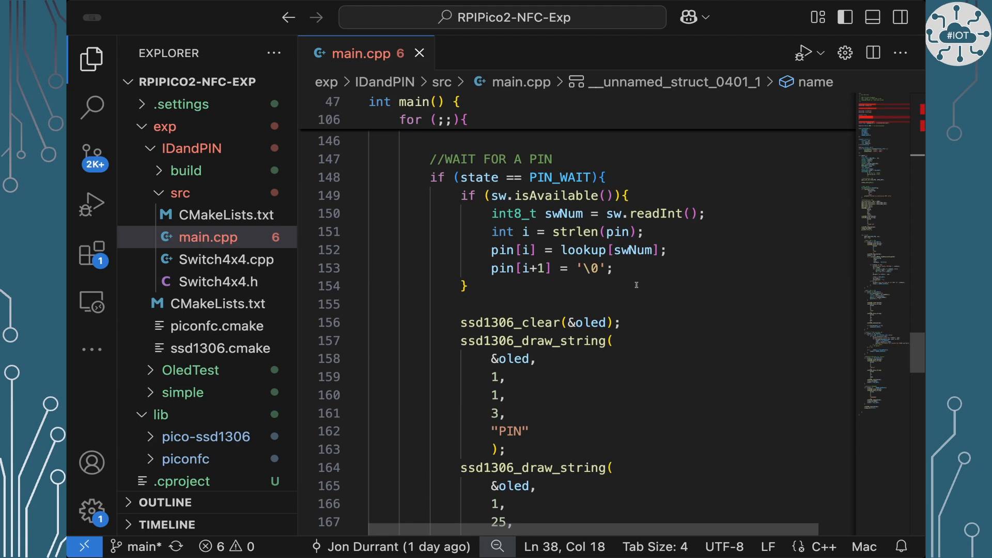
scroll(down, 3)
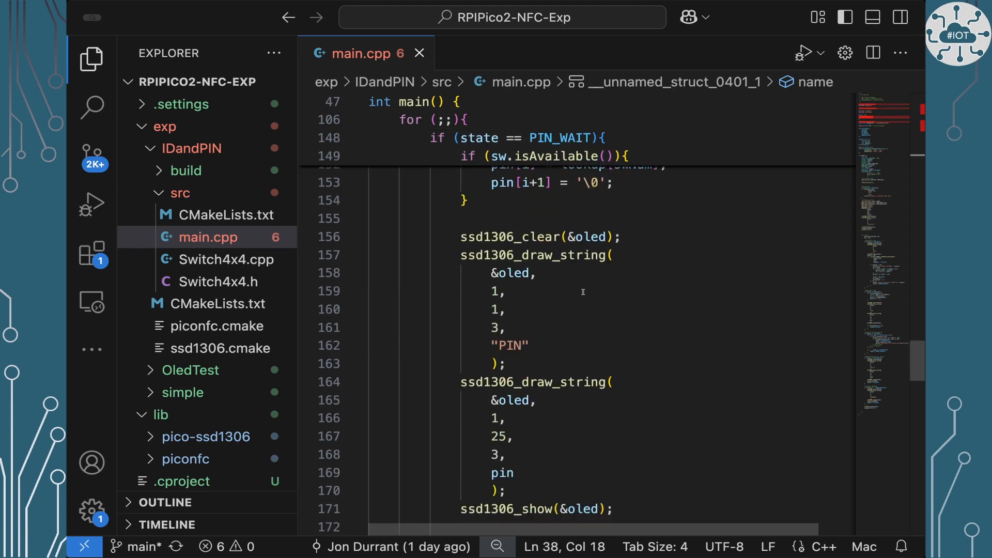
scroll(down, 3)
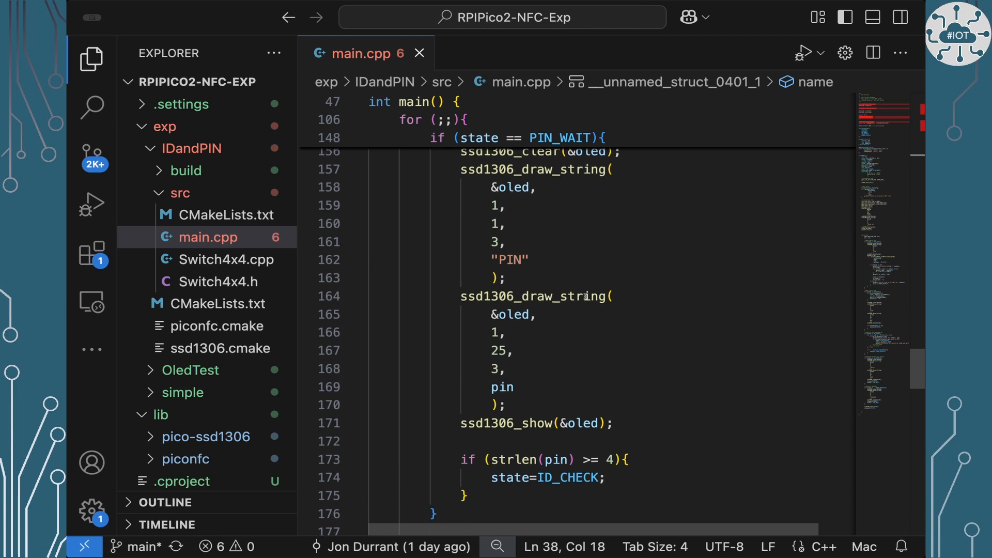
Step: Scroll through ID_CHECK matching and ID_DISPLAY down to the ERROR_DISPLAY branch showing UNKNOWN
scroll(down, 3)
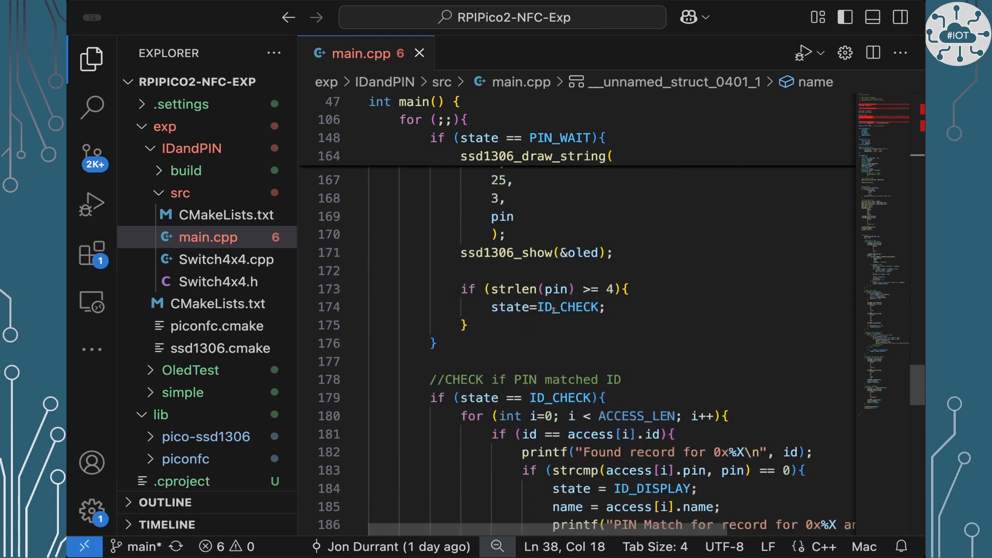
mouse_move(574, 307)
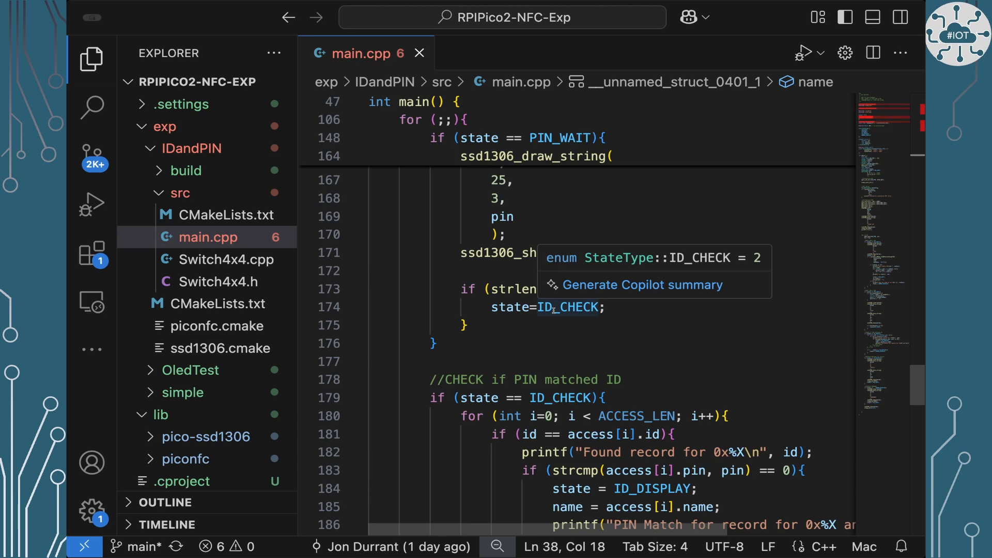
scroll(down, 3)
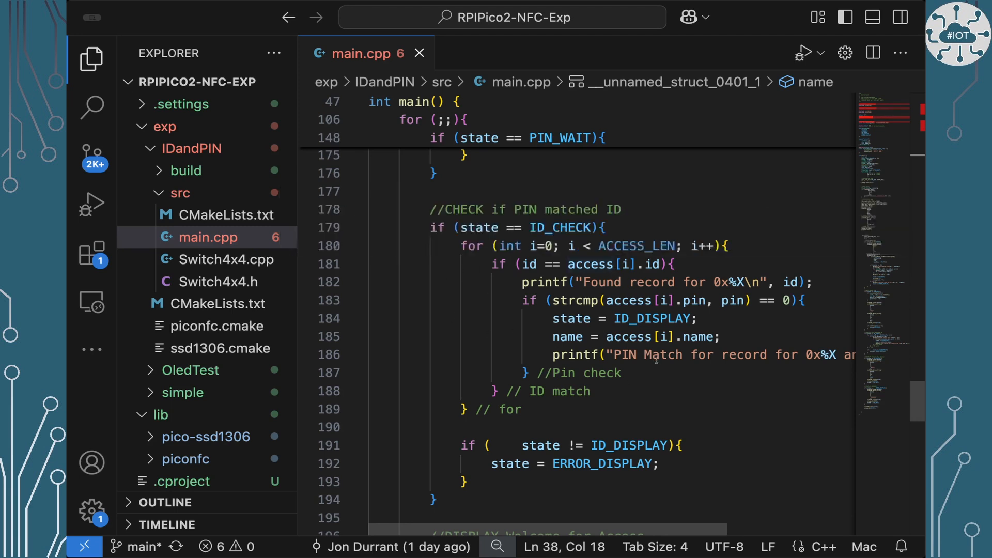
scroll(down, 3)
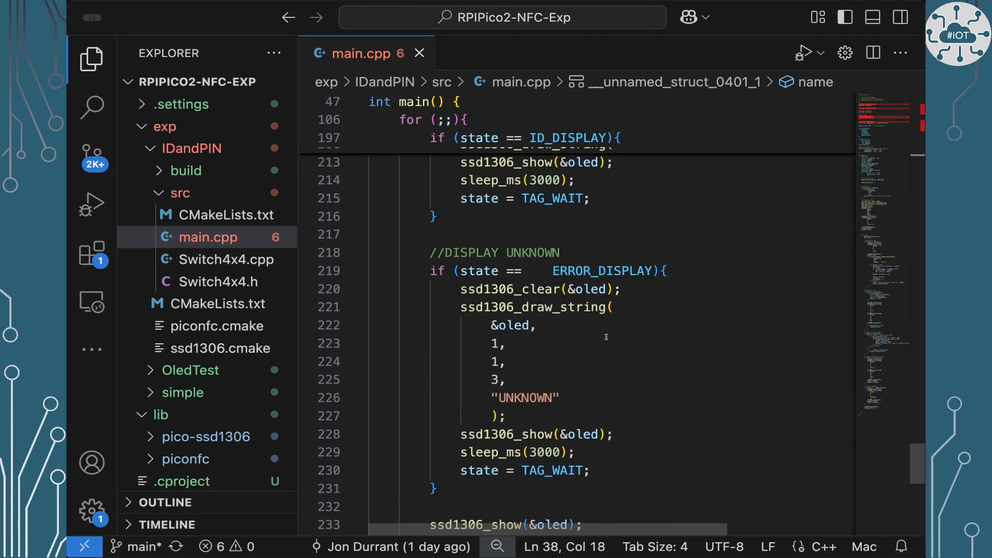
Step: Scroll to the file's end showing the final ssd1306_show, sleep_ms(DELAY) and closing braces
scroll(down, 3)
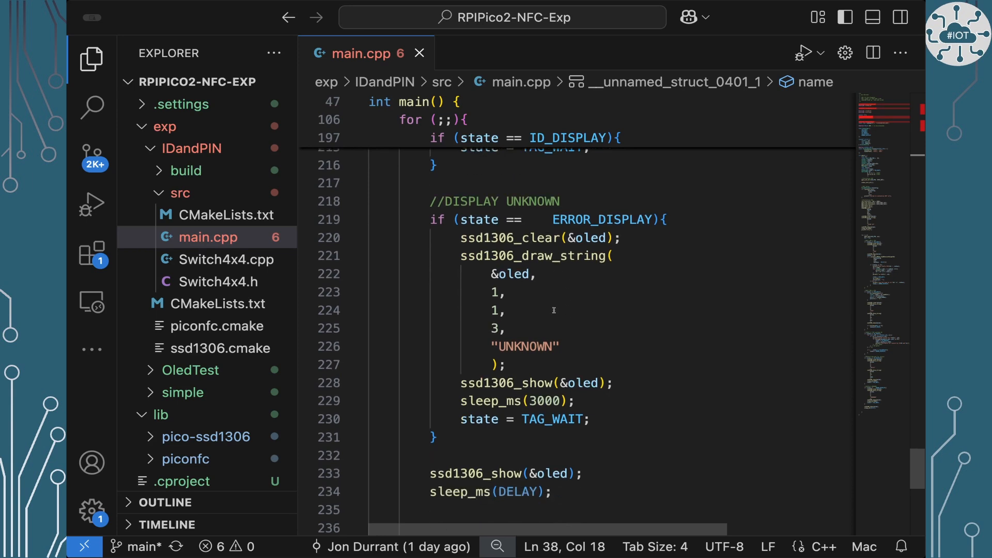
scroll(down, 3)
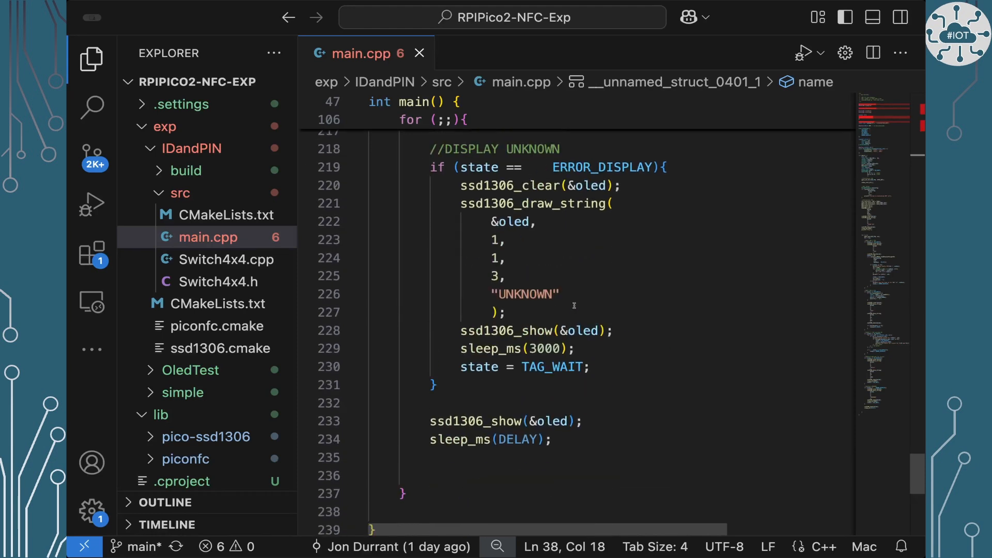
scroll(down, 3)
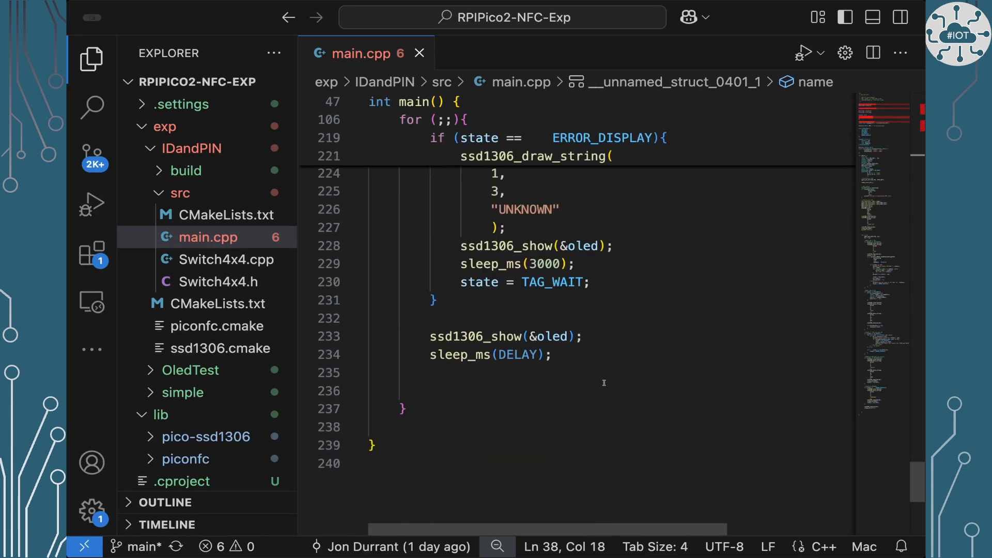